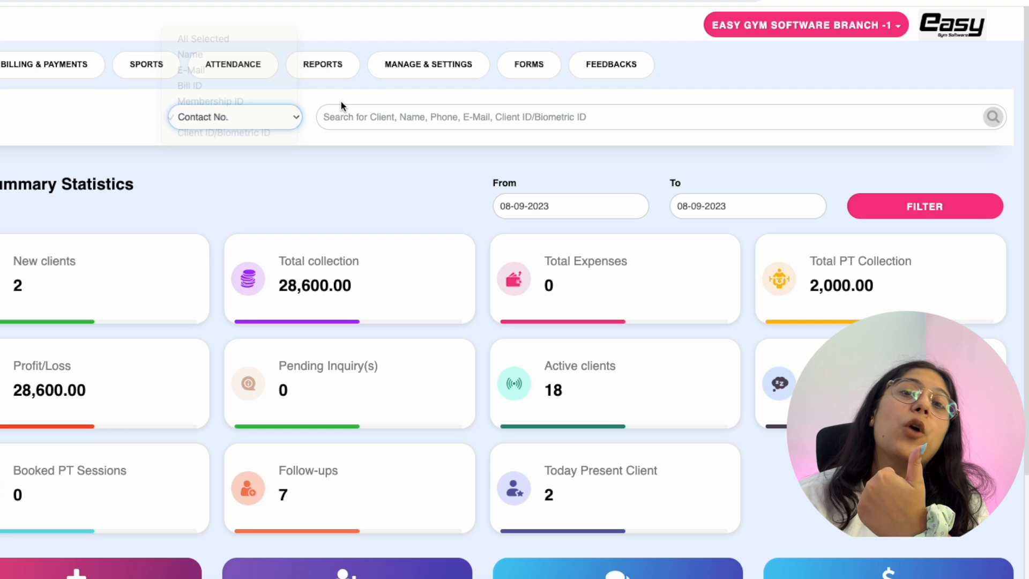
click(656, 117)
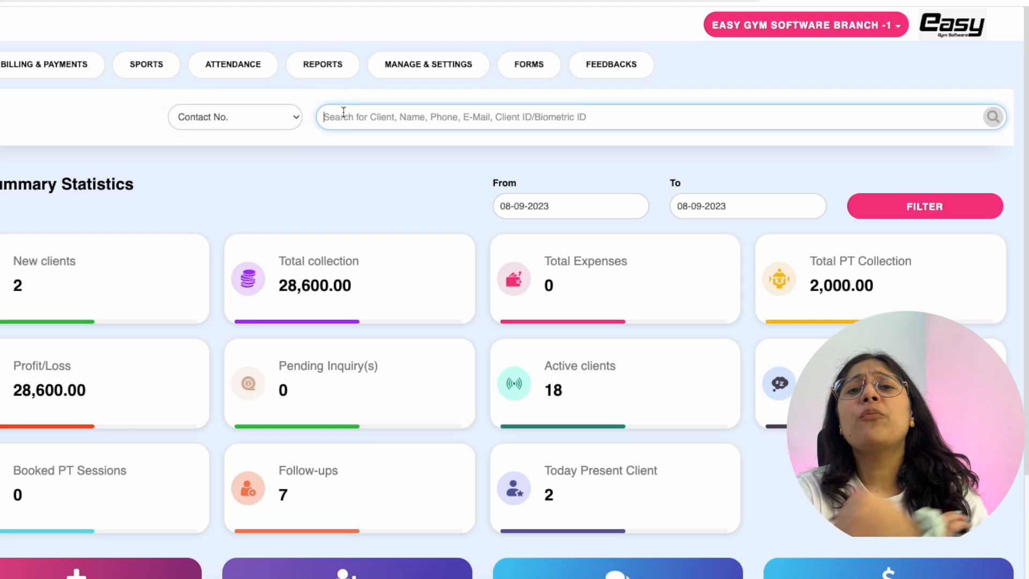
text(9876543210)
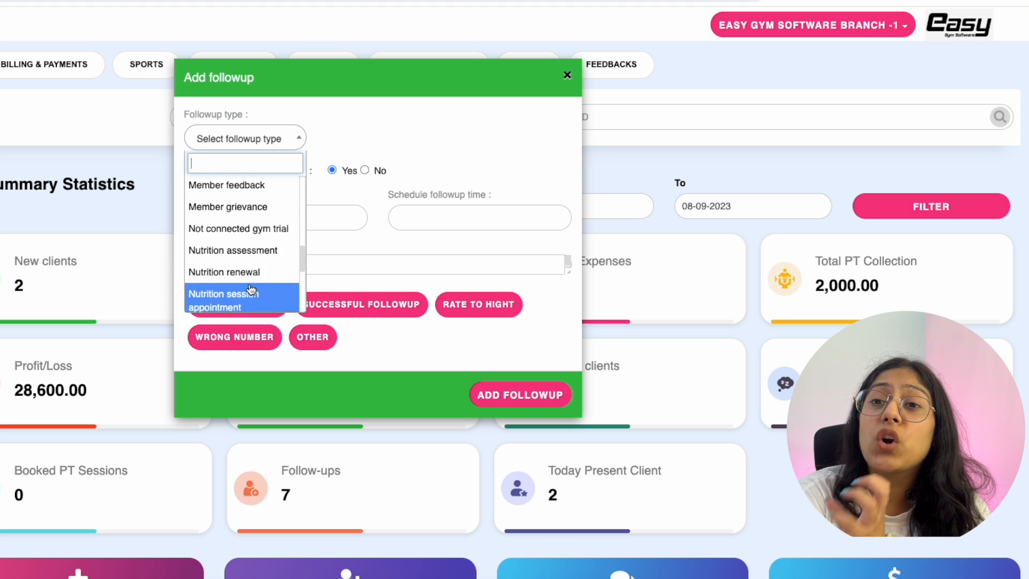
Choose Nutrition renewal as the follow-up type
click(224, 272)
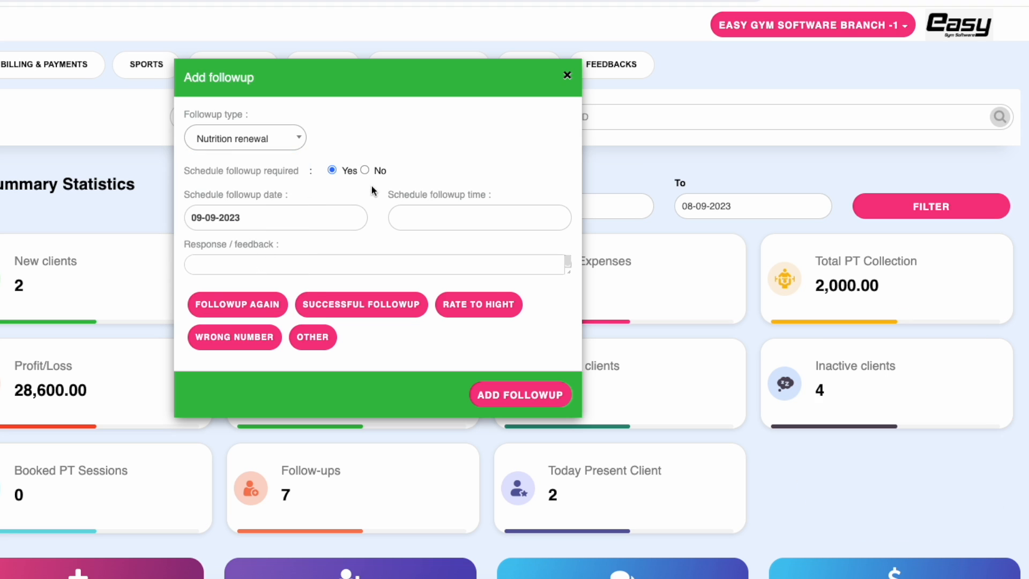